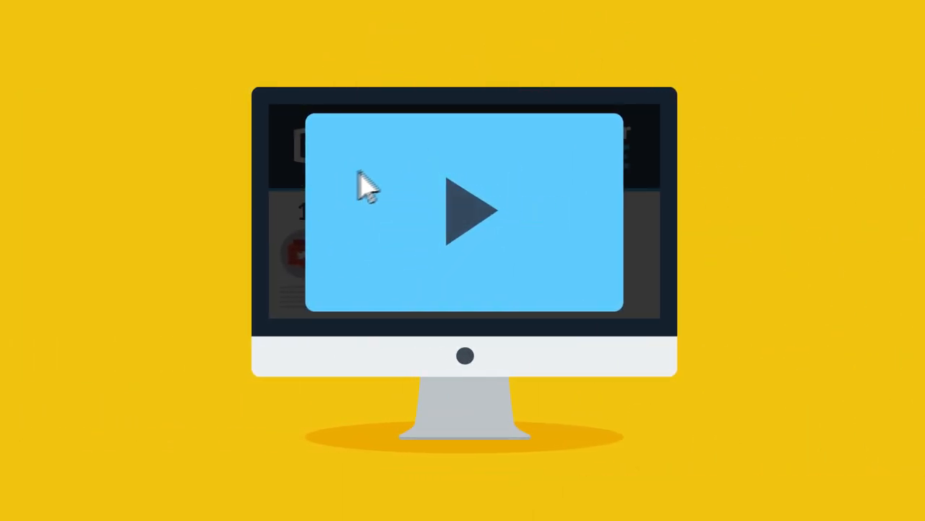
left_click(602, 136)
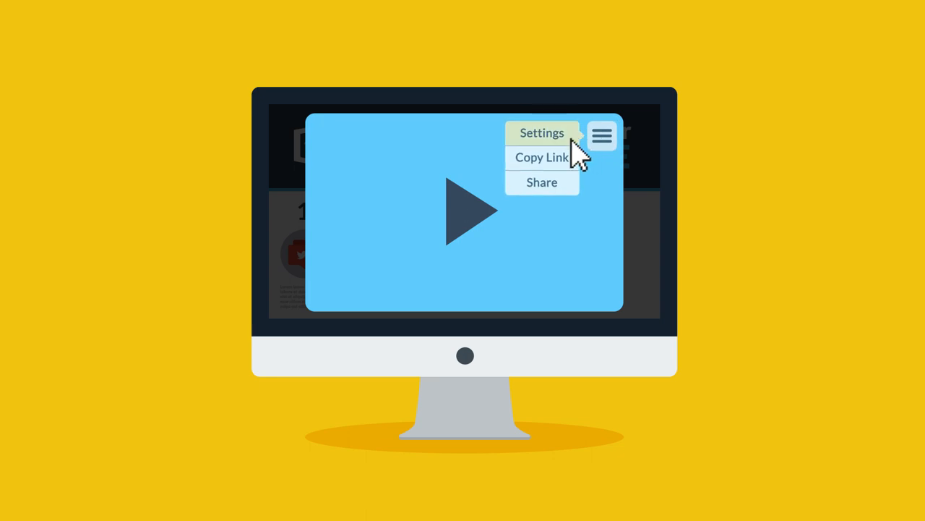